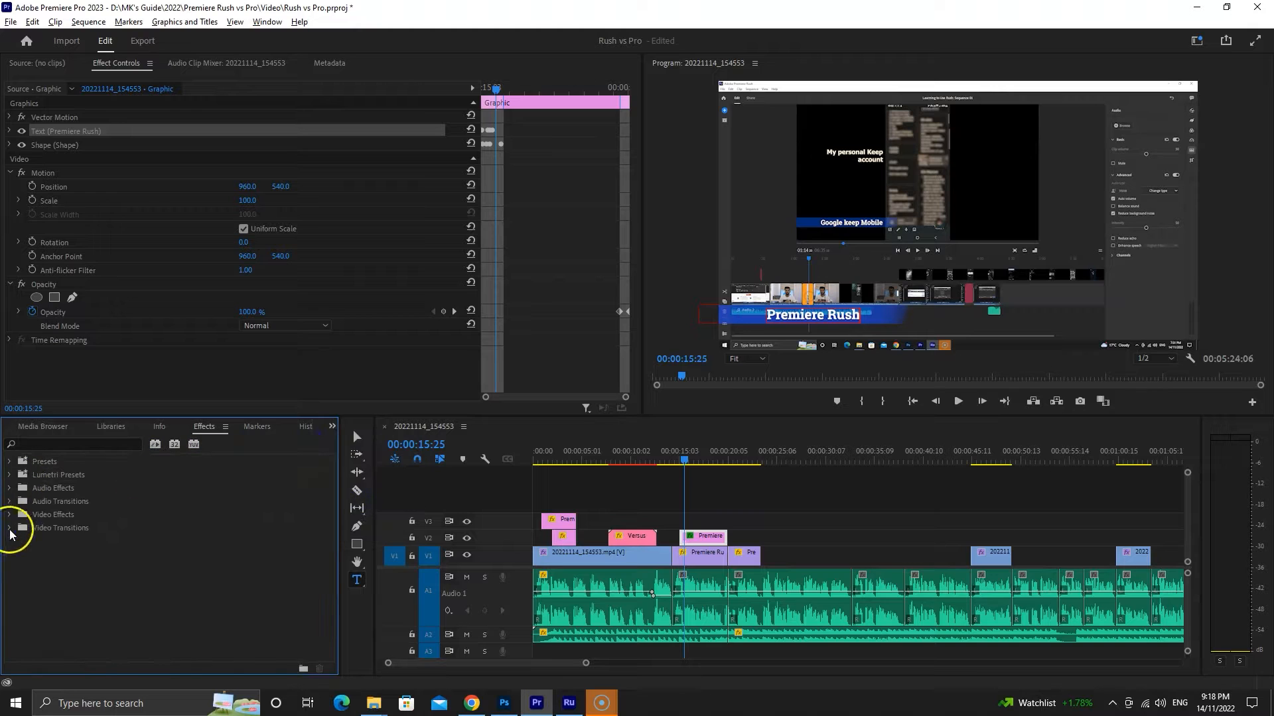
Apply Dip to White from Video Transitions > Dissolve between the clips and adjust its duration
{"action": "left_click", "coordinate": [8, 528]}
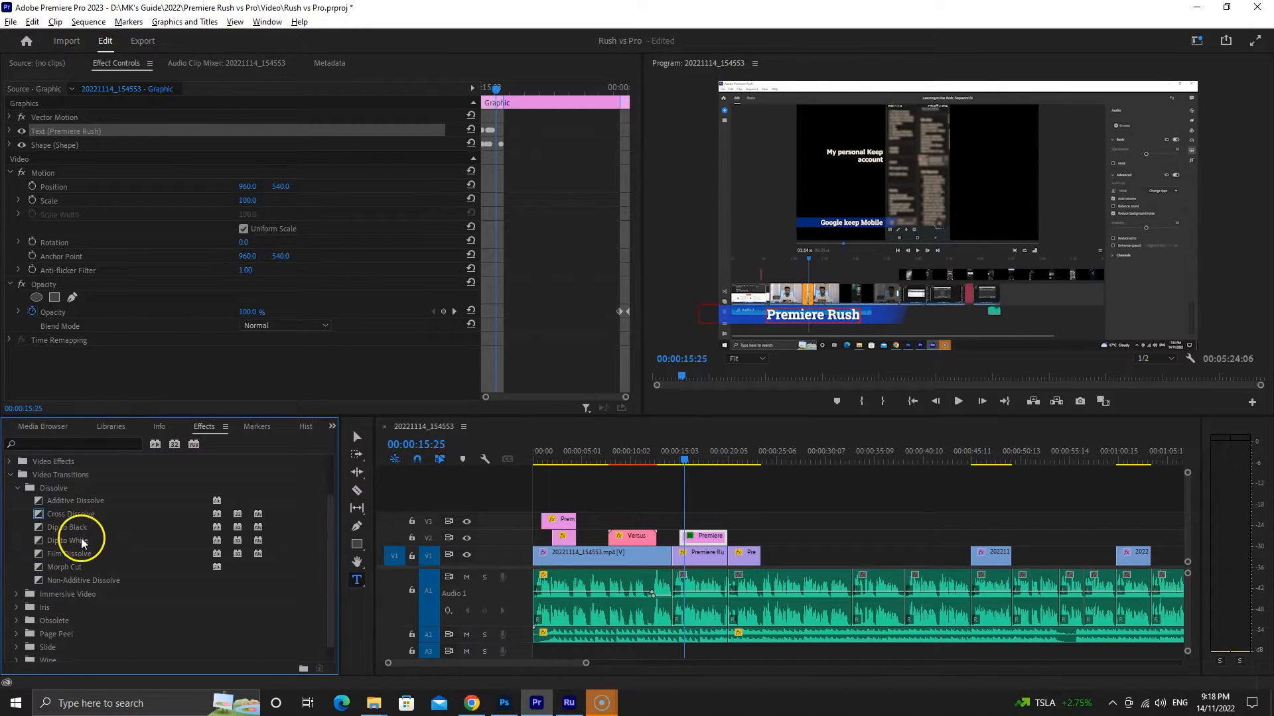
{"action": "left_click", "coordinate": [678, 459]}
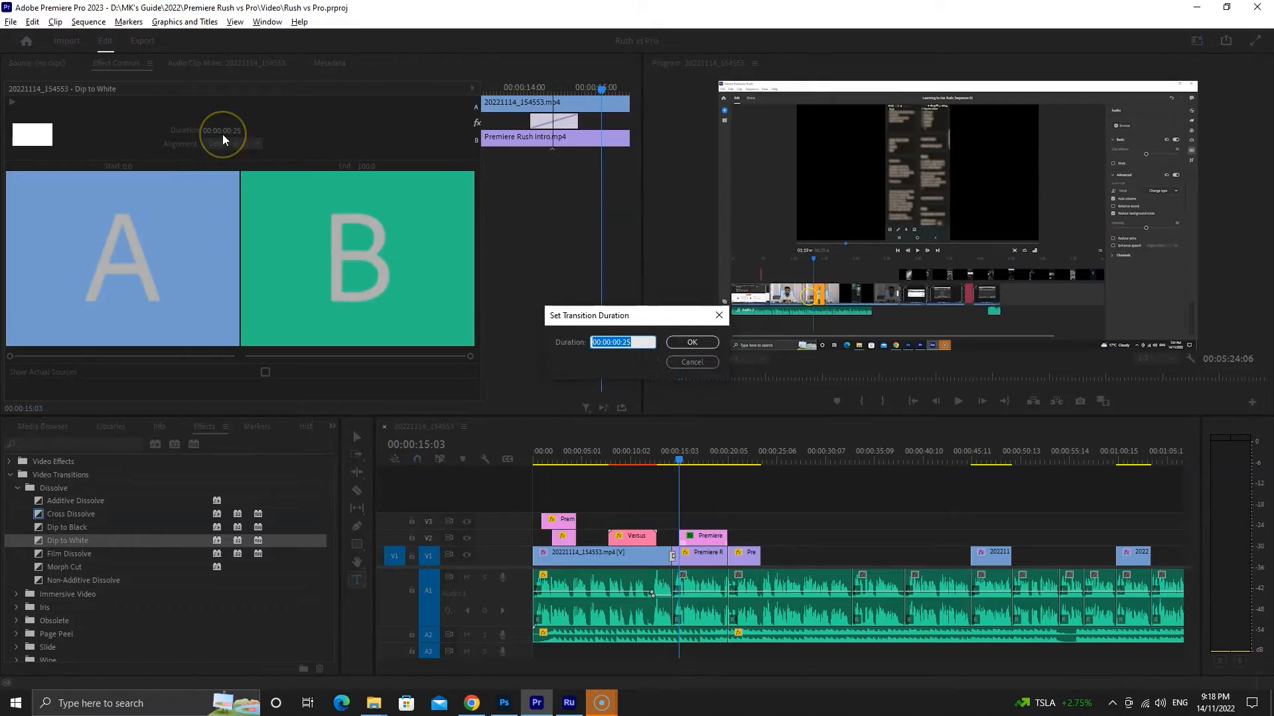
{"action": "left_click", "coordinate": [567, 702]}
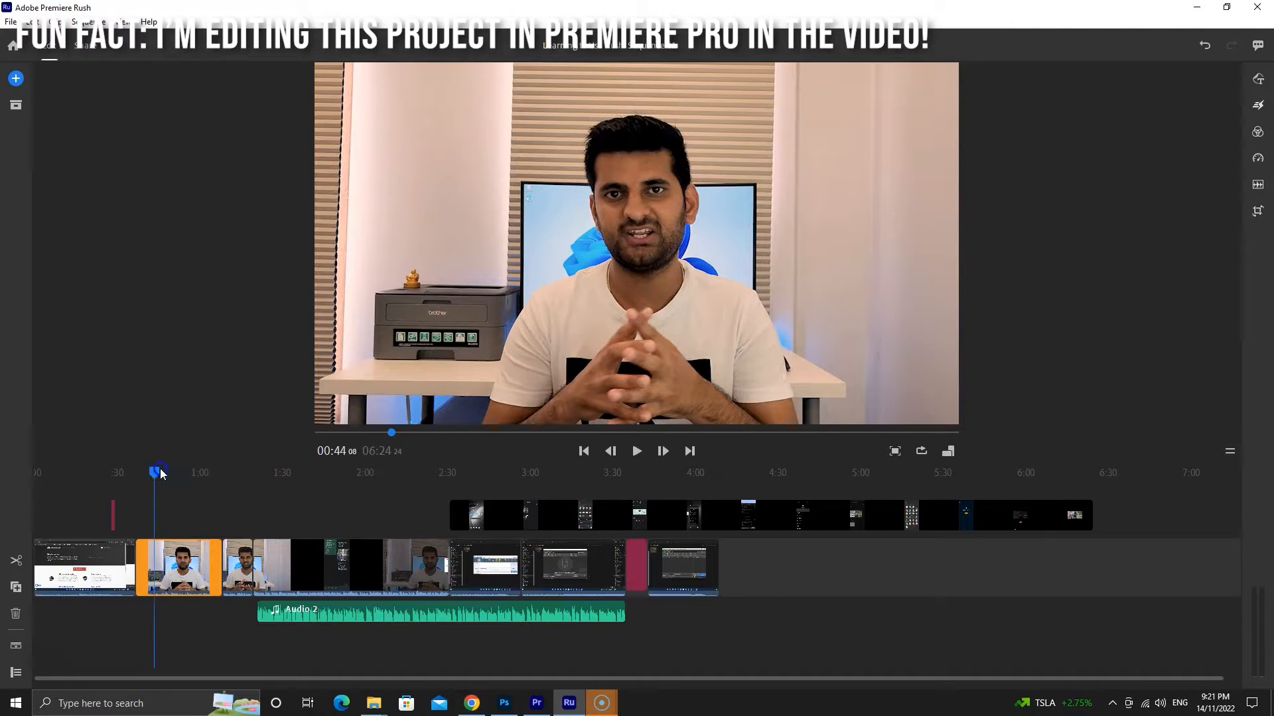
Show the clip's audio settings with volume 50, auto volume and expanded Channels options
{"action": "left_click", "coordinate": [1258, 185]}
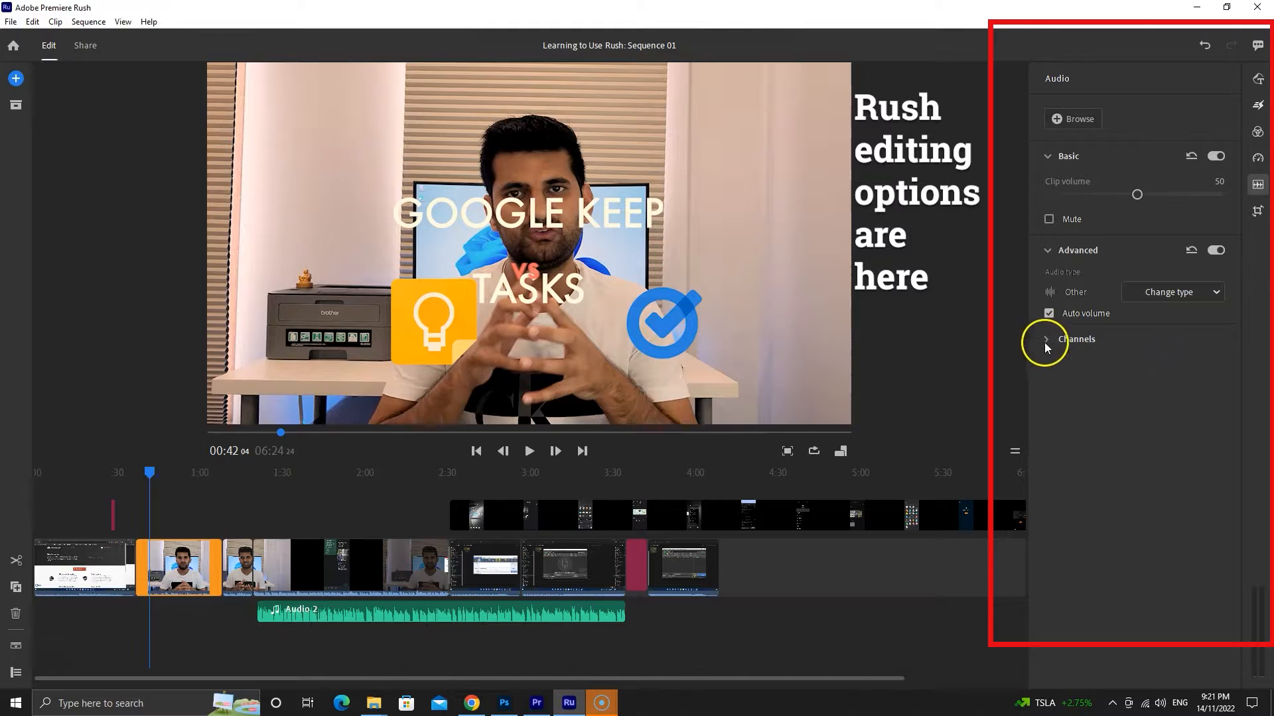
{"action": "left_click", "coordinate": [1045, 340]}
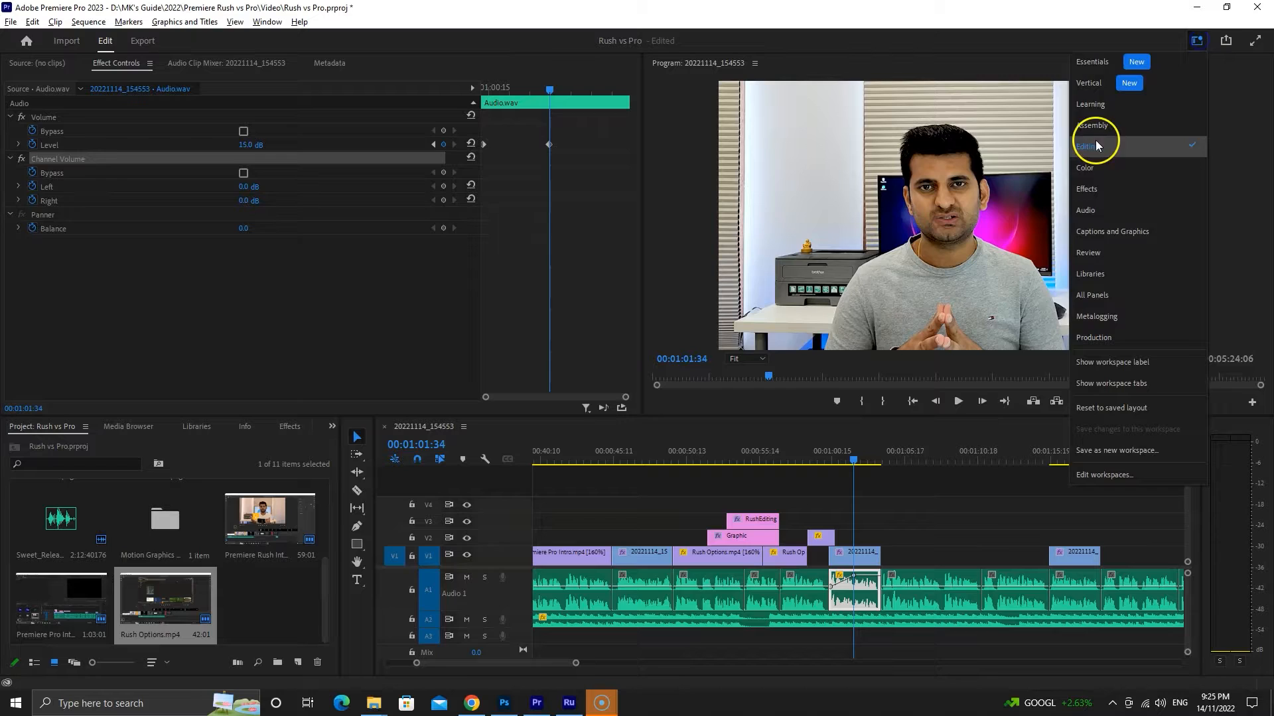
Switch to the Audio workspace and view the Audio Track Mixer with Essential Sound
{"action": "left_click", "coordinate": [1087, 146]}
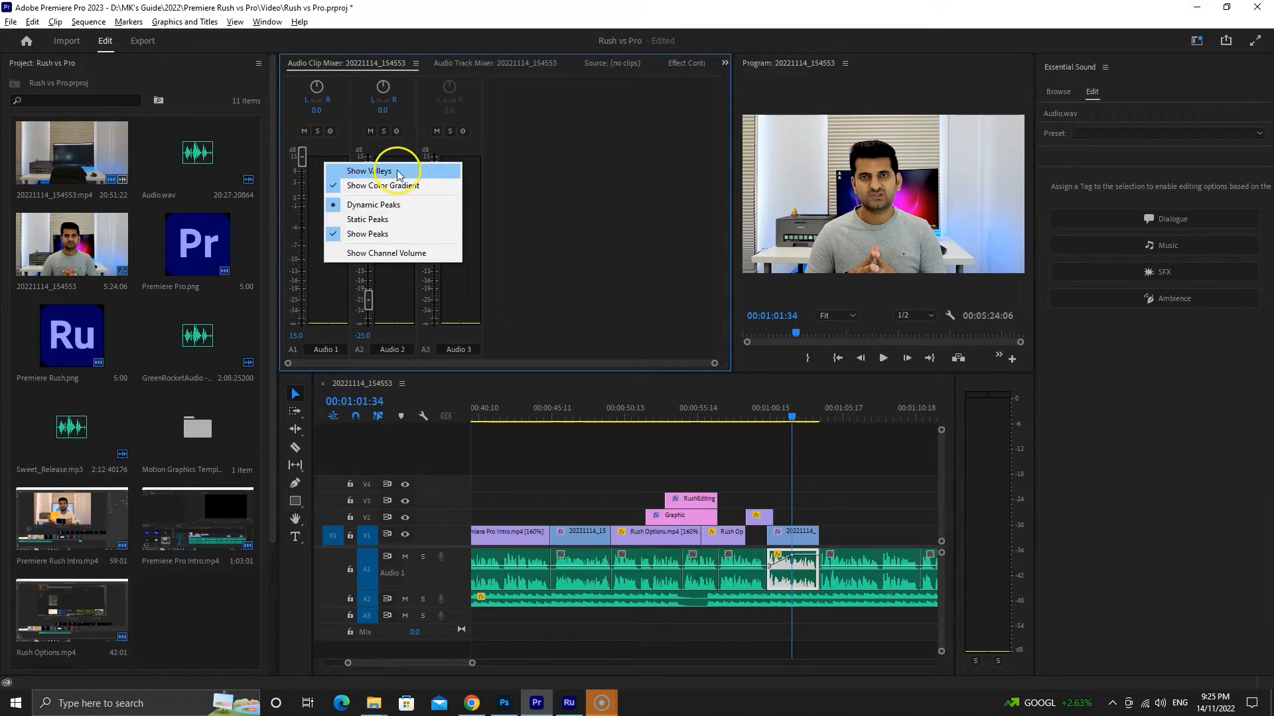
{"action": "left_click", "coordinate": [496, 63]}
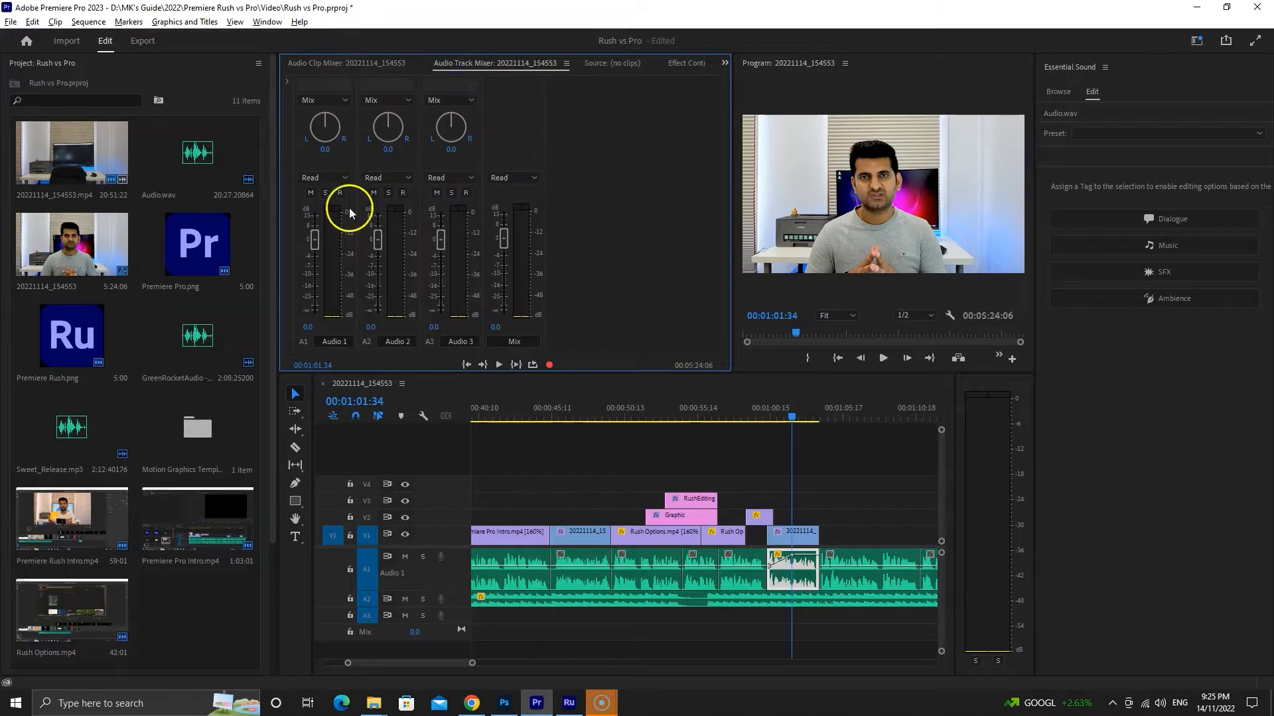
{"action": "left_click", "coordinate": [568, 703]}
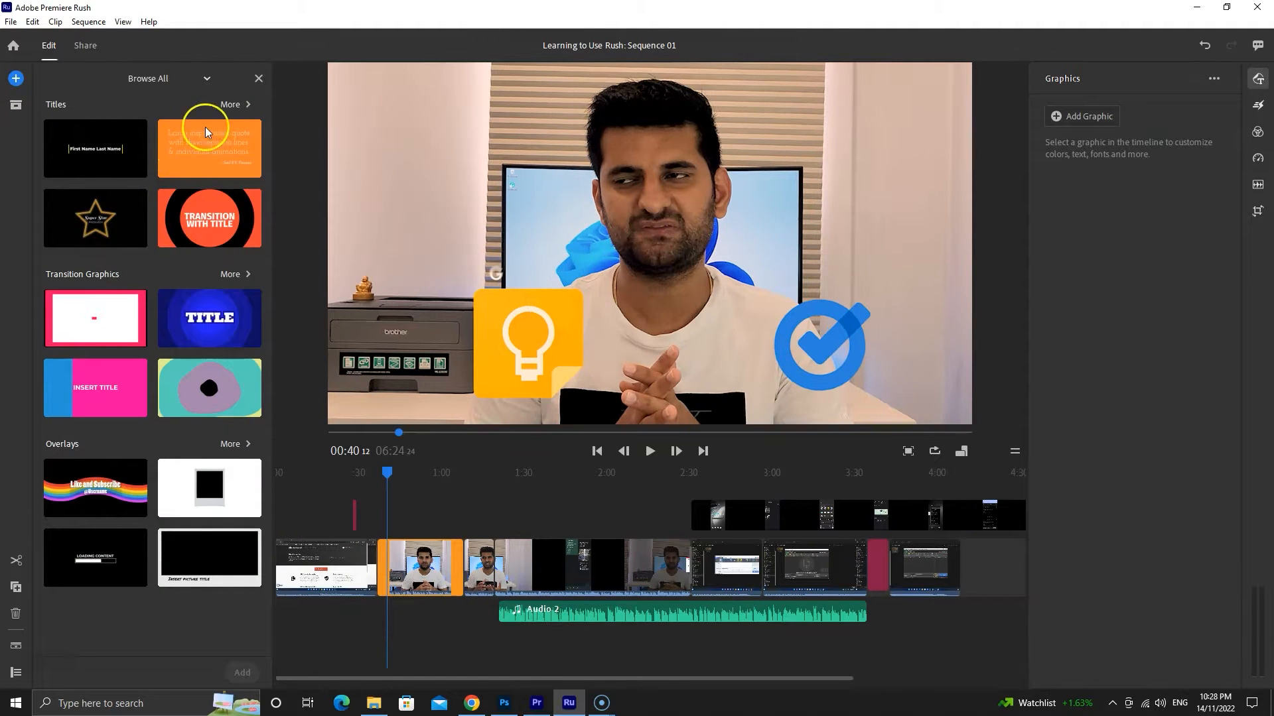
Show all Rush title templates, including Wipe and Slide Left Lower Third styles
{"action": "left_click", "coordinate": [231, 103]}
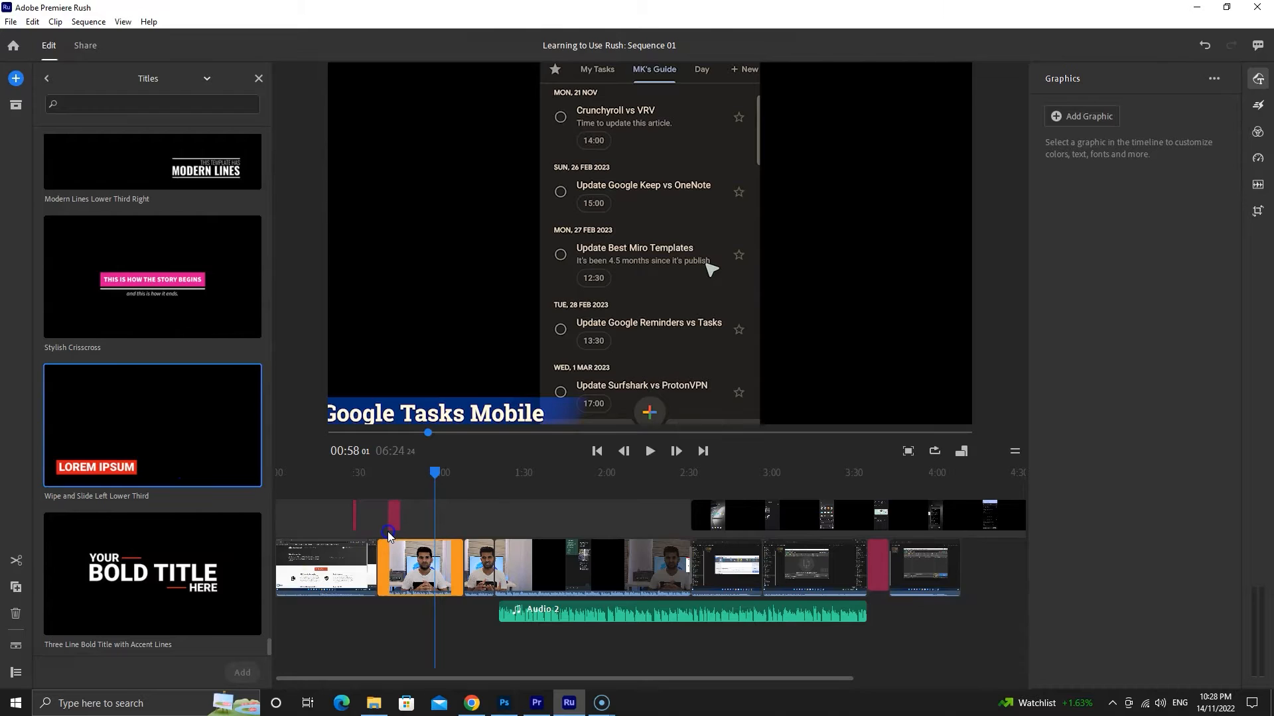
{"action": "left_click", "coordinate": [398, 515]}
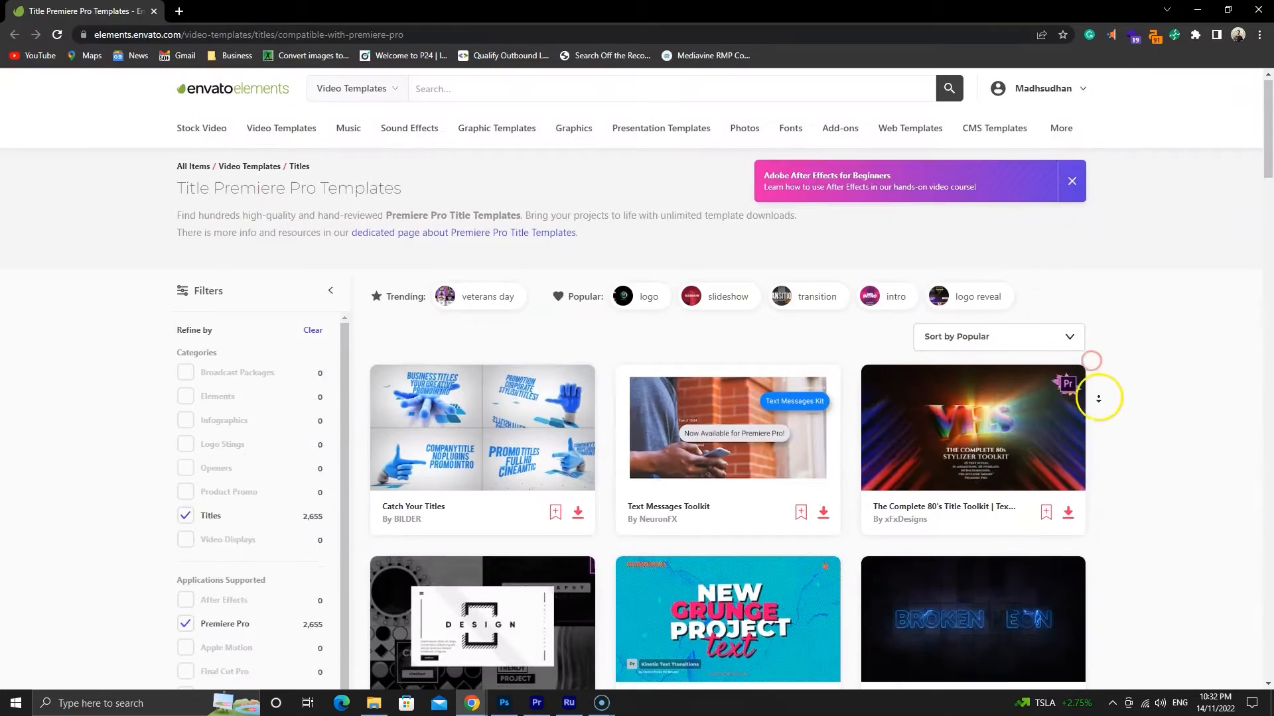
Scroll Envato Elements' Title Premiere Pro Templates results filtered to Titles and Premiere Pro
{"action": "scroll", "scroll_direction": "down", "scroll_amount": 3}
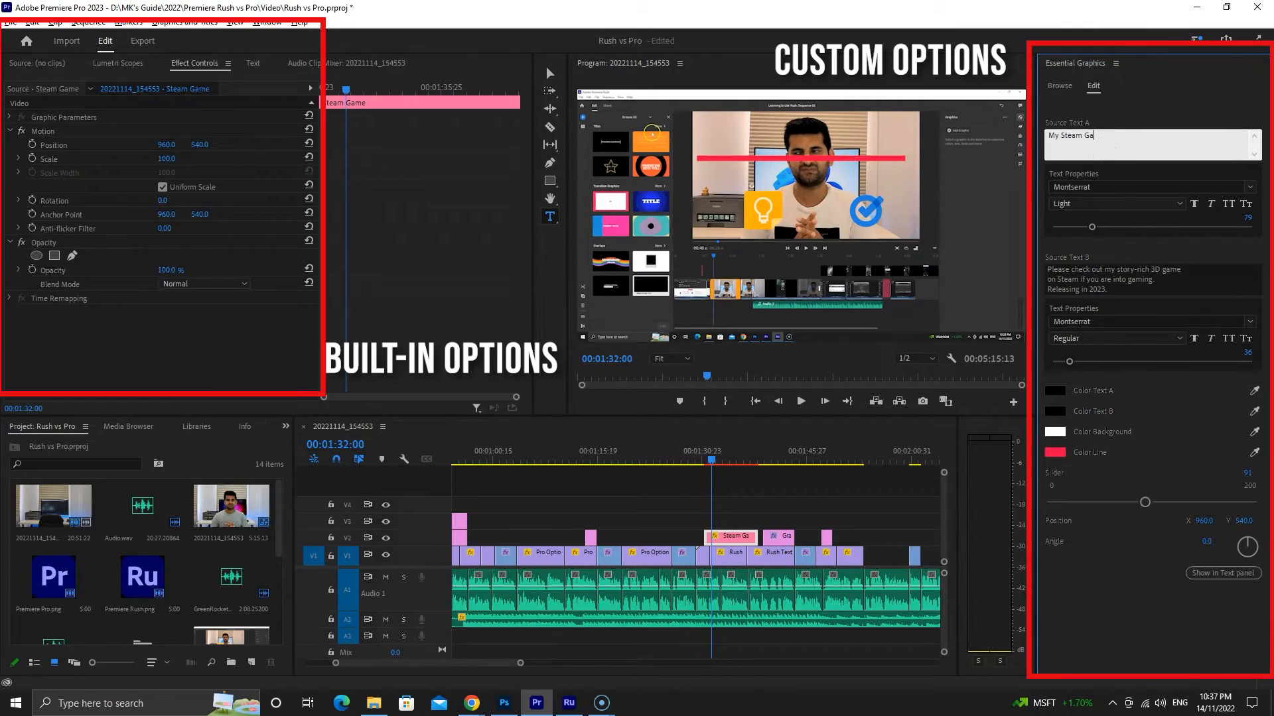
Browse Adobe Stock music in Essential Sound and license the inspirational orchestral track
{"action": "left_click", "coordinate": [1151, 187]}
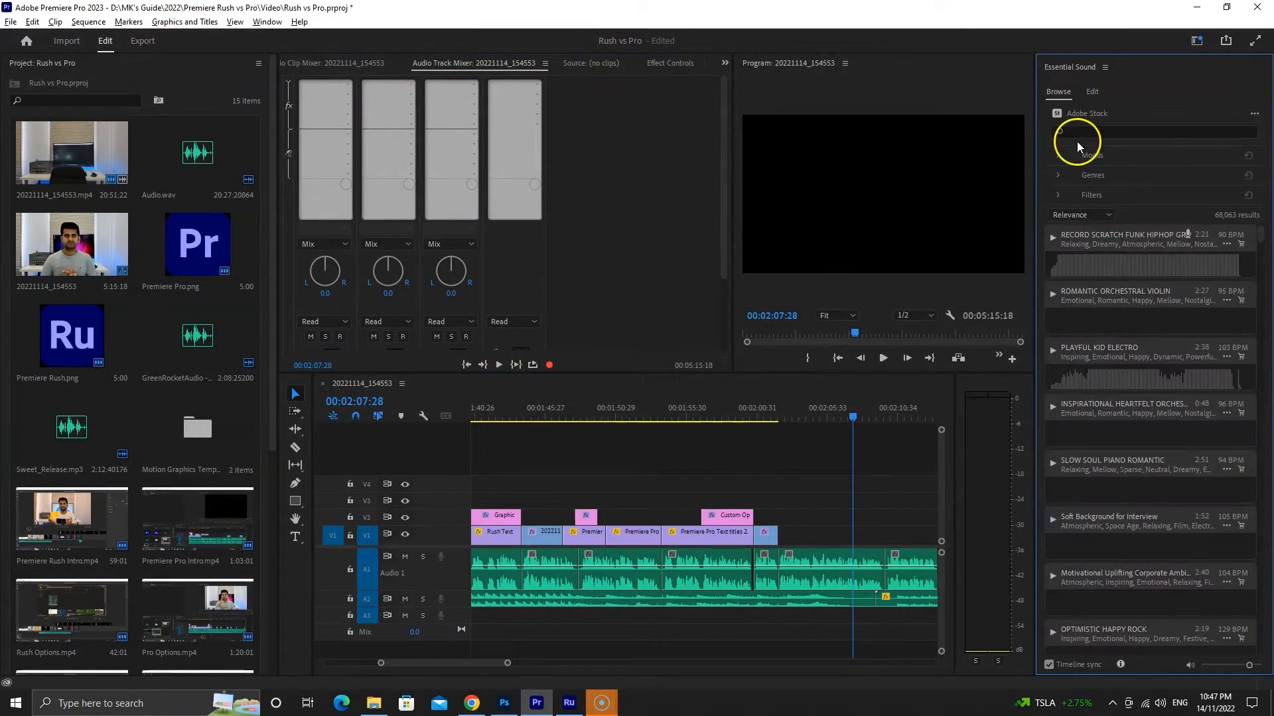
{"action": "scroll", "scroll_direction": "down", "scroll_amount": 3}
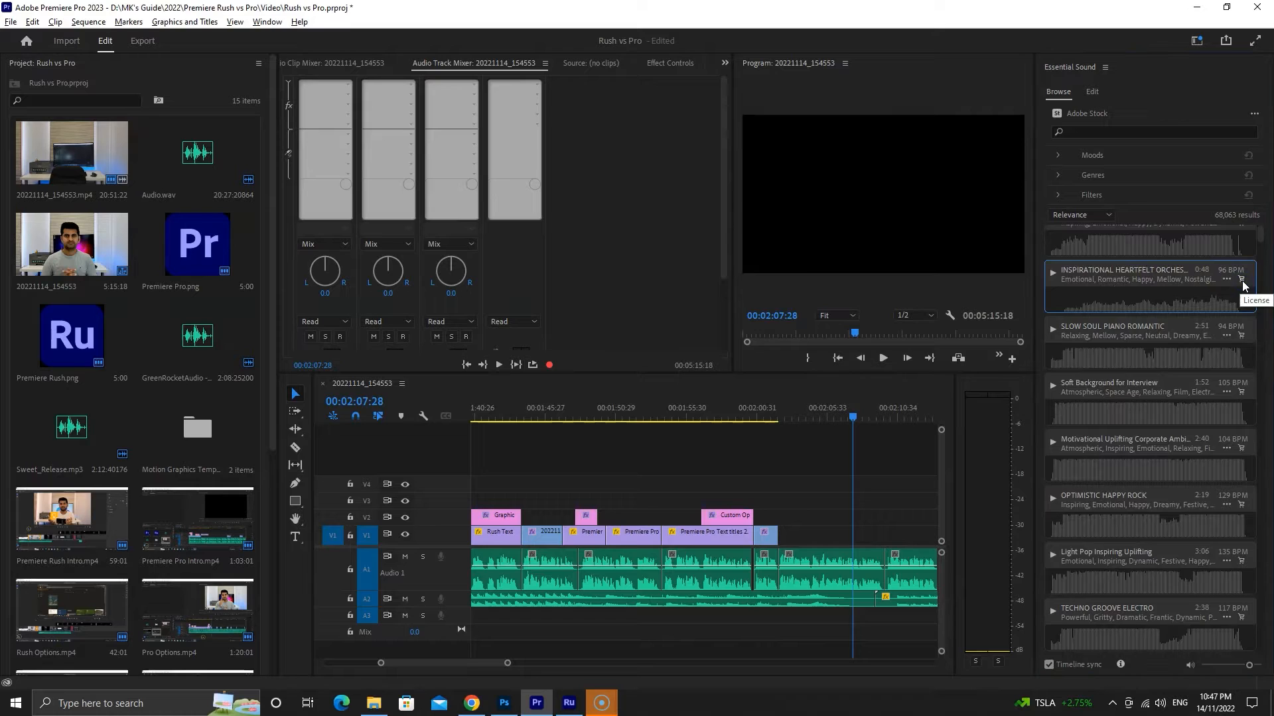
{"action": "left_click", "coordinate": [1242, 280]}
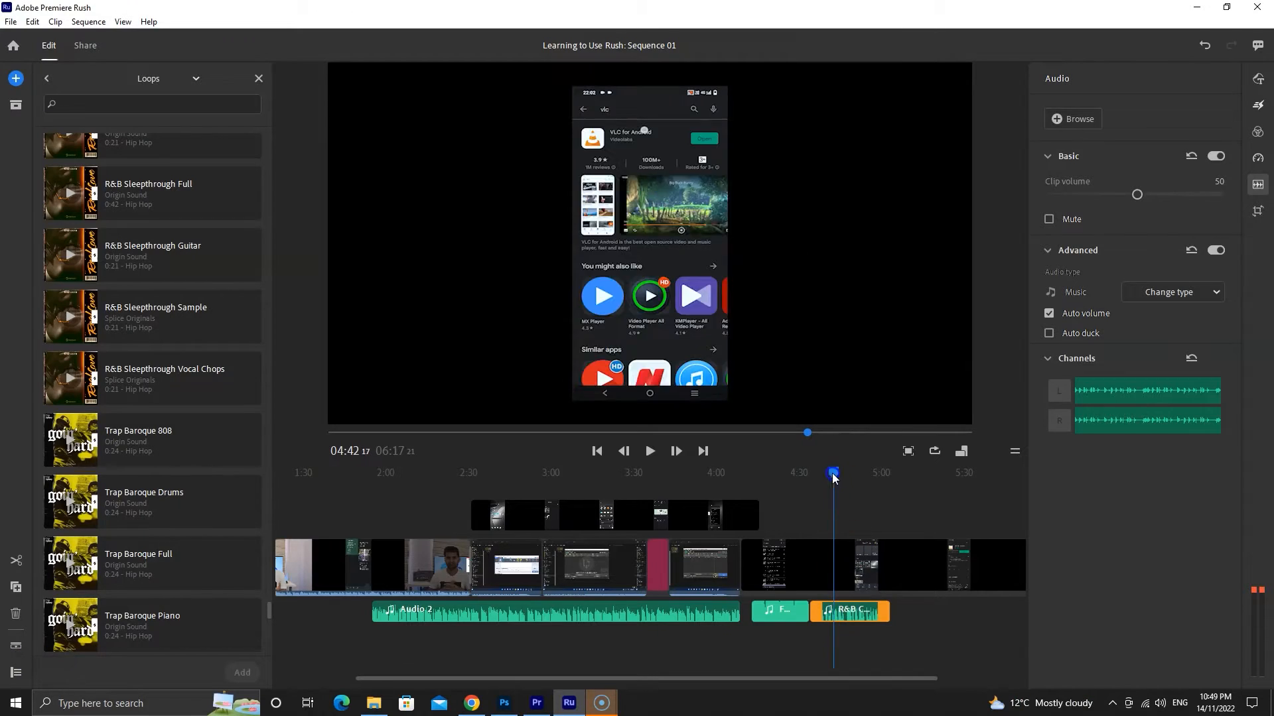
Set the clip's audio to Voice with balance sound and background-noise reduction at intensity 48
{"action": "left_click_drag", "start_coordinate": [1137, 194], "coordinate": [1144, 194]}
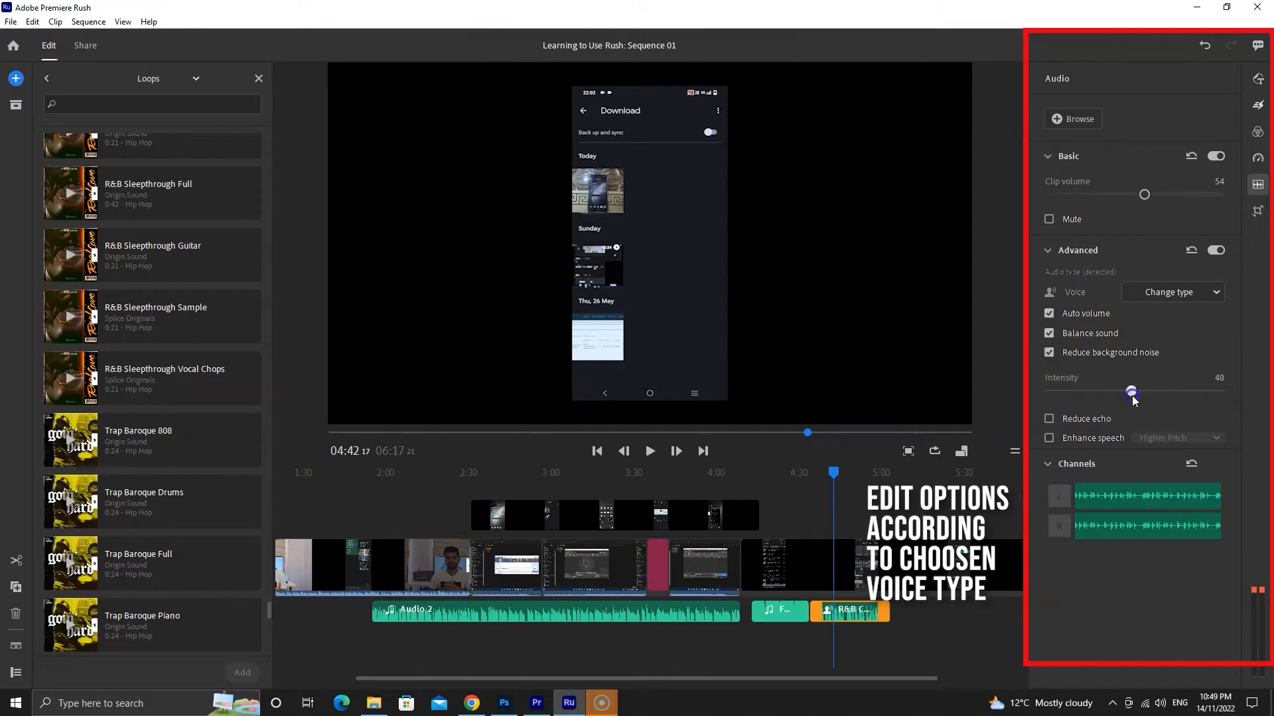
{"action": "left_click", "coordinate": [536, 704]}
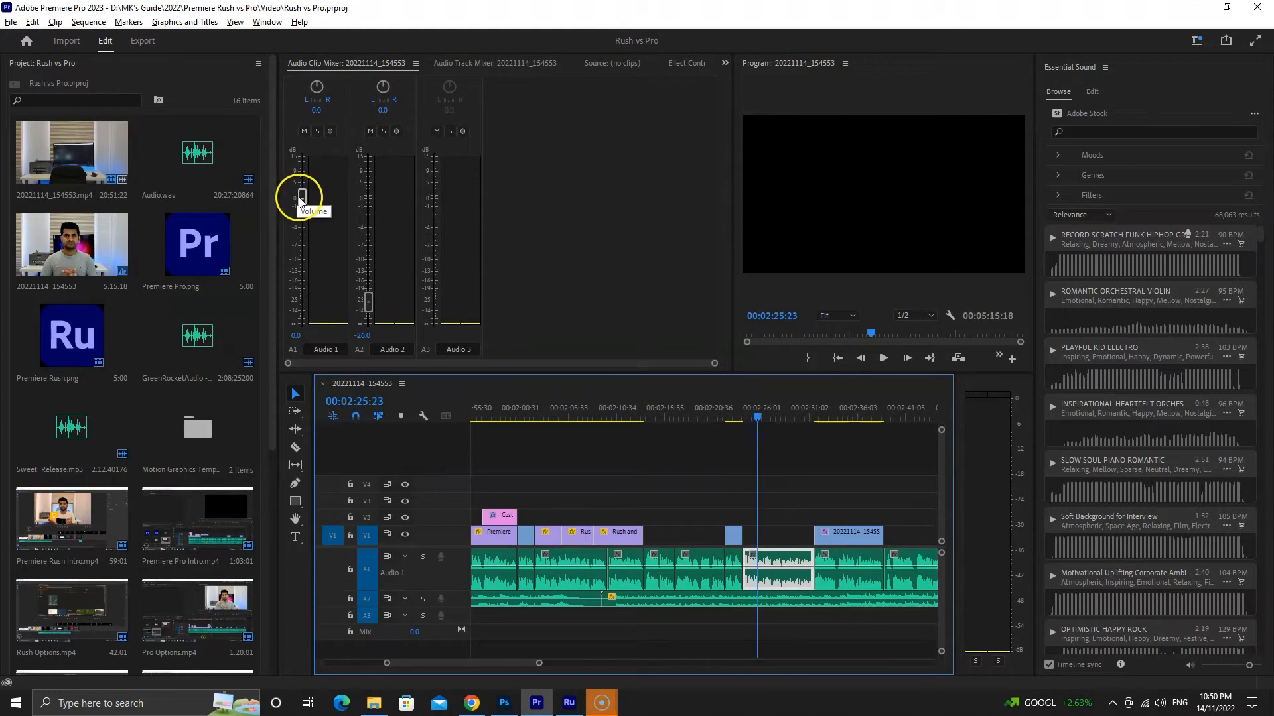
Drag the Audio 1 volume fader in the clip mixer, leaving Audio 2 at -26.0
{"action": "left_click_drag", "start_coordinate": [301, 198], "coordinate": [301, 215]}
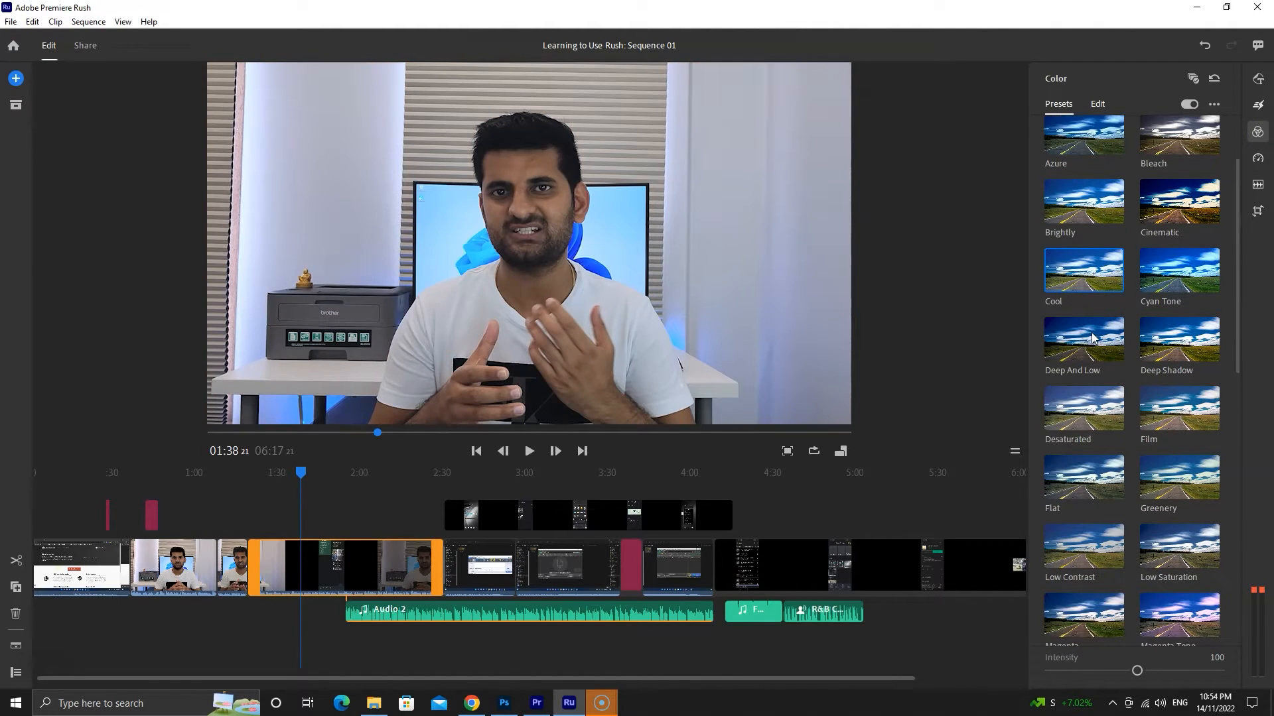
Try a colour preset, then grade exposure 0.08, contrast 15, highlights -6, shadows 10 with Advanced expanded
{"action": "scroll", "scroll_direction": "down", "scroll_amount": 3}
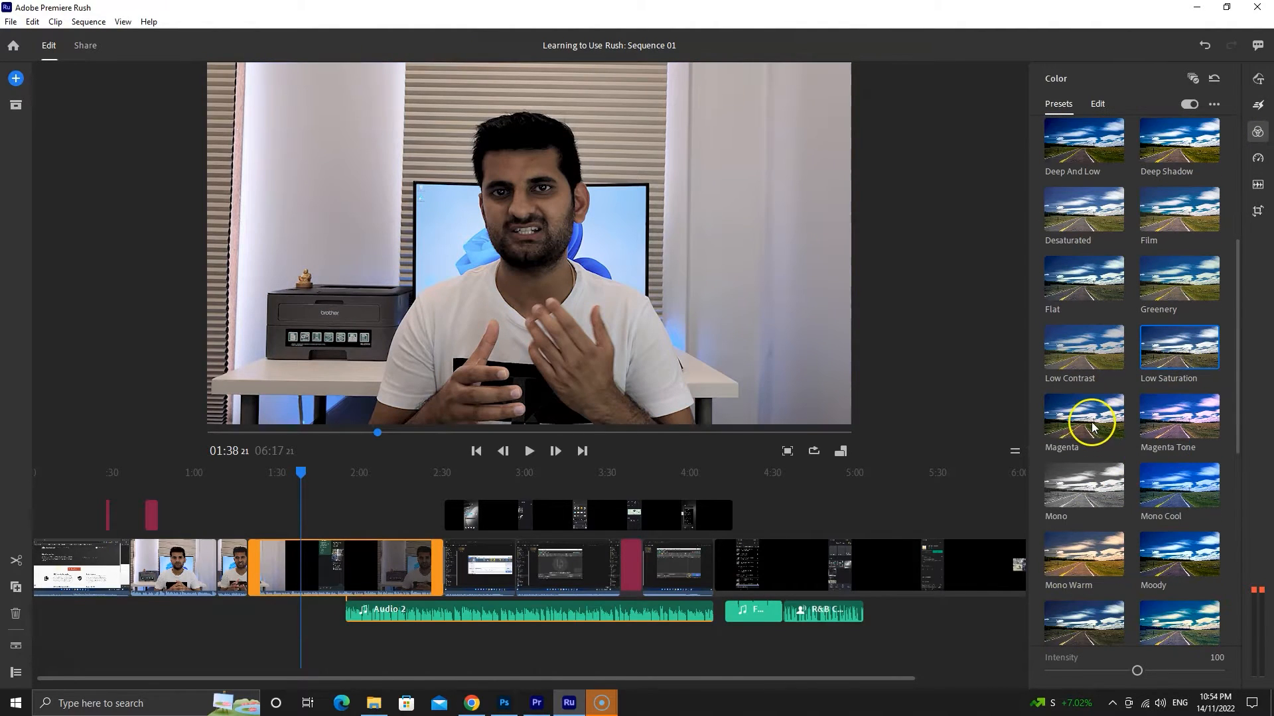
{"action": "left_click", "coordinate": [1098, 104]}
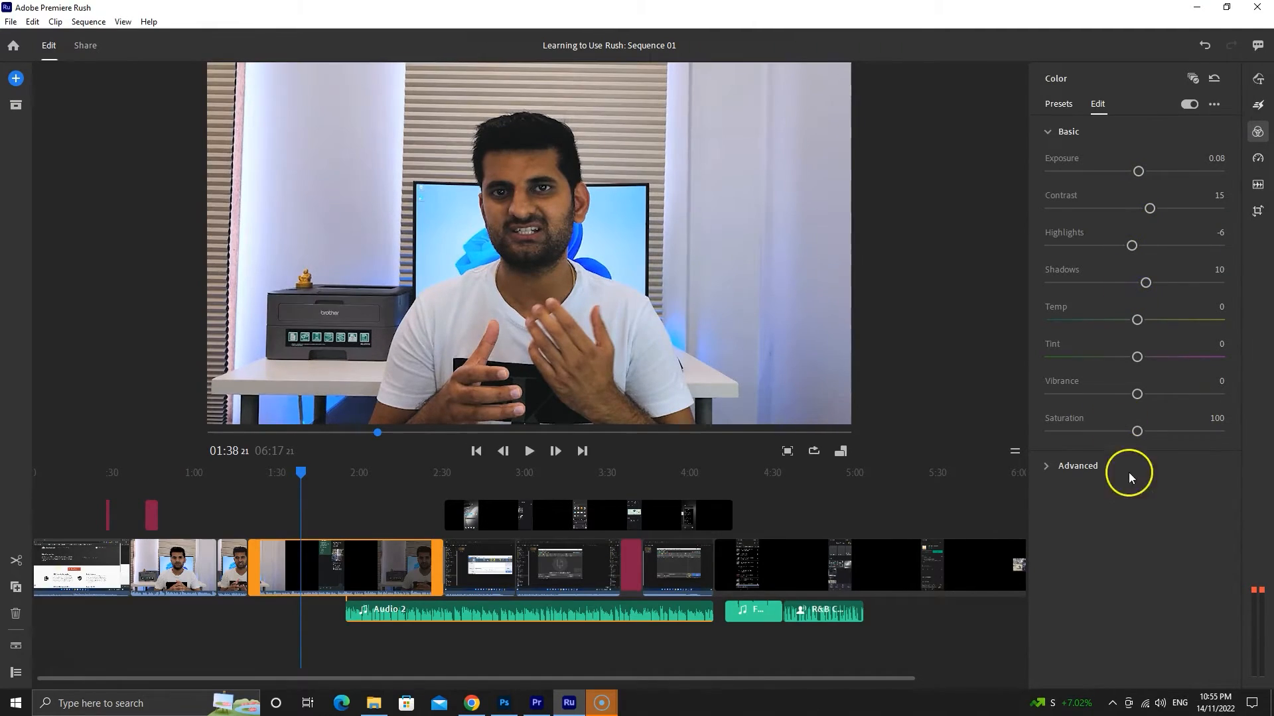
{"action": "left_click", "coordinate": [536, 704]}
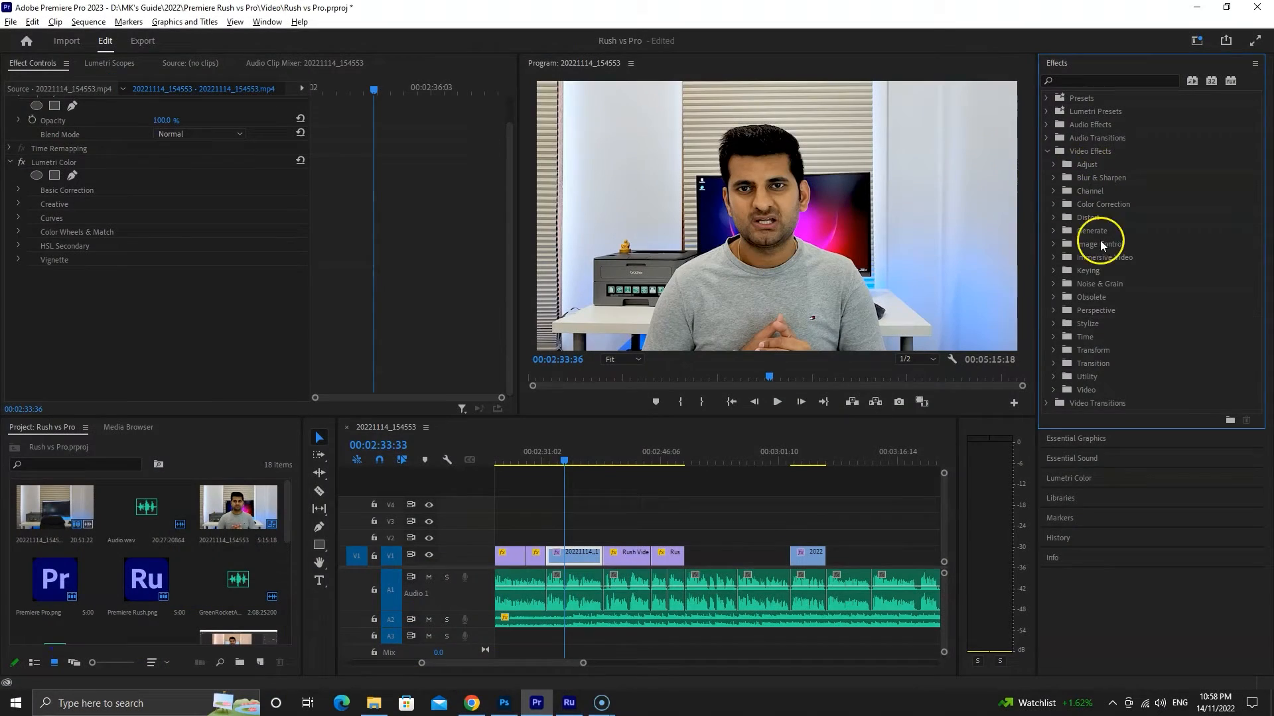
Browse Video Effects, then scroll mixkit's free Premiere Pro transitions to the 3D Spin Transition template
{"action": "left_click", "coordinate": [1054, 165]}
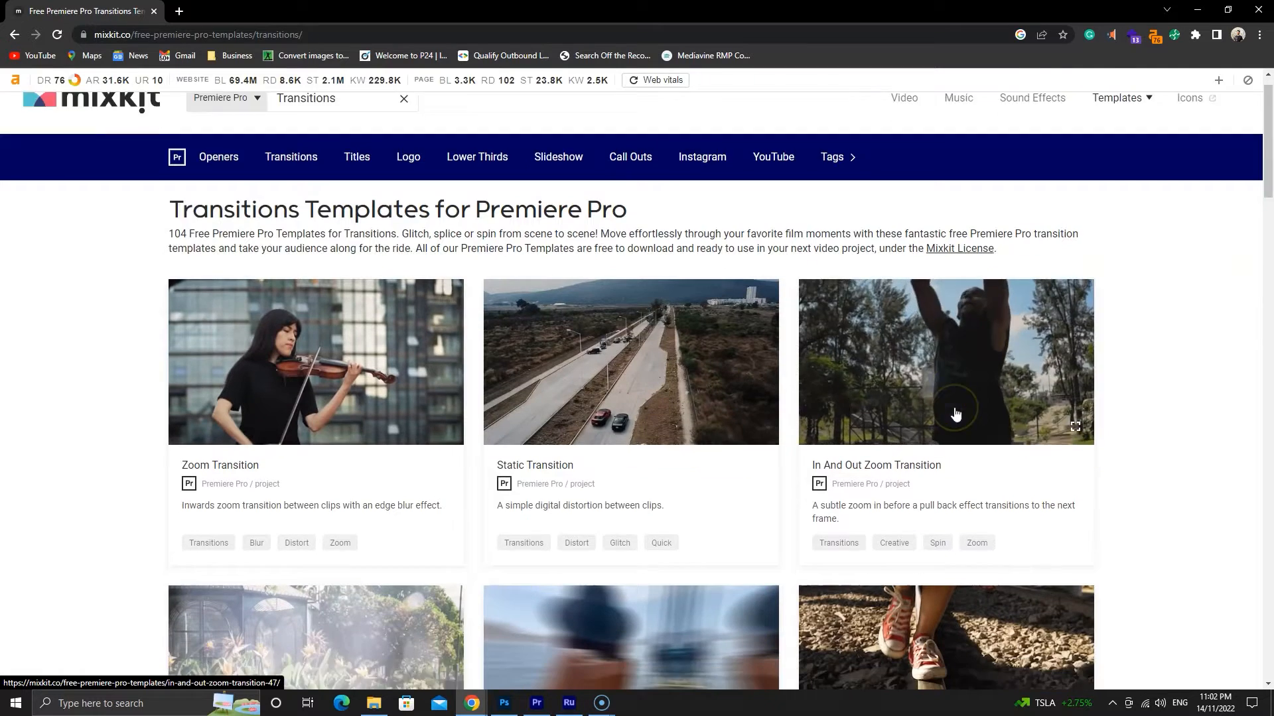
{"action": "scroll", "scroll_direction": "down", "scroll_amount": 3}
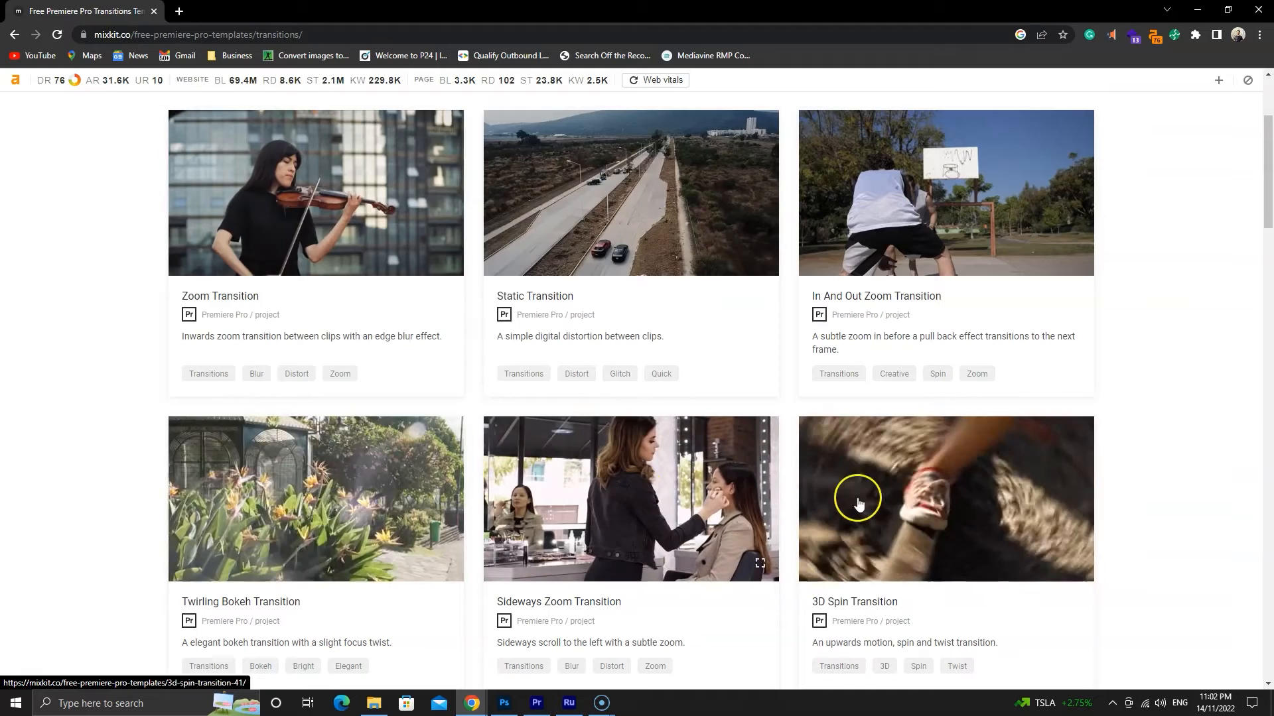
{"action": "left_click", "coordinate": [568, 703]}
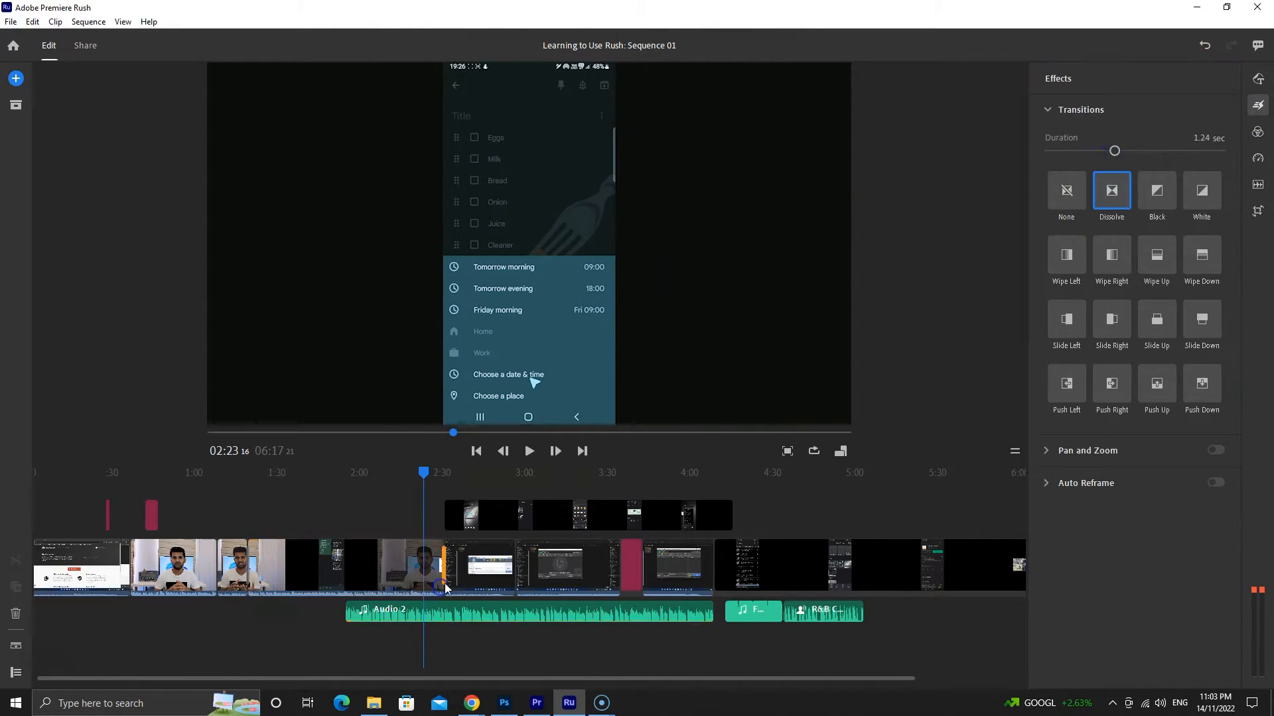
Apply a Dissolve transition between the two clips and view Local export Advanced Settings (720p HD, 25 fps, stereo)
{"action": "left_click", "coordinate": [528, 451]}
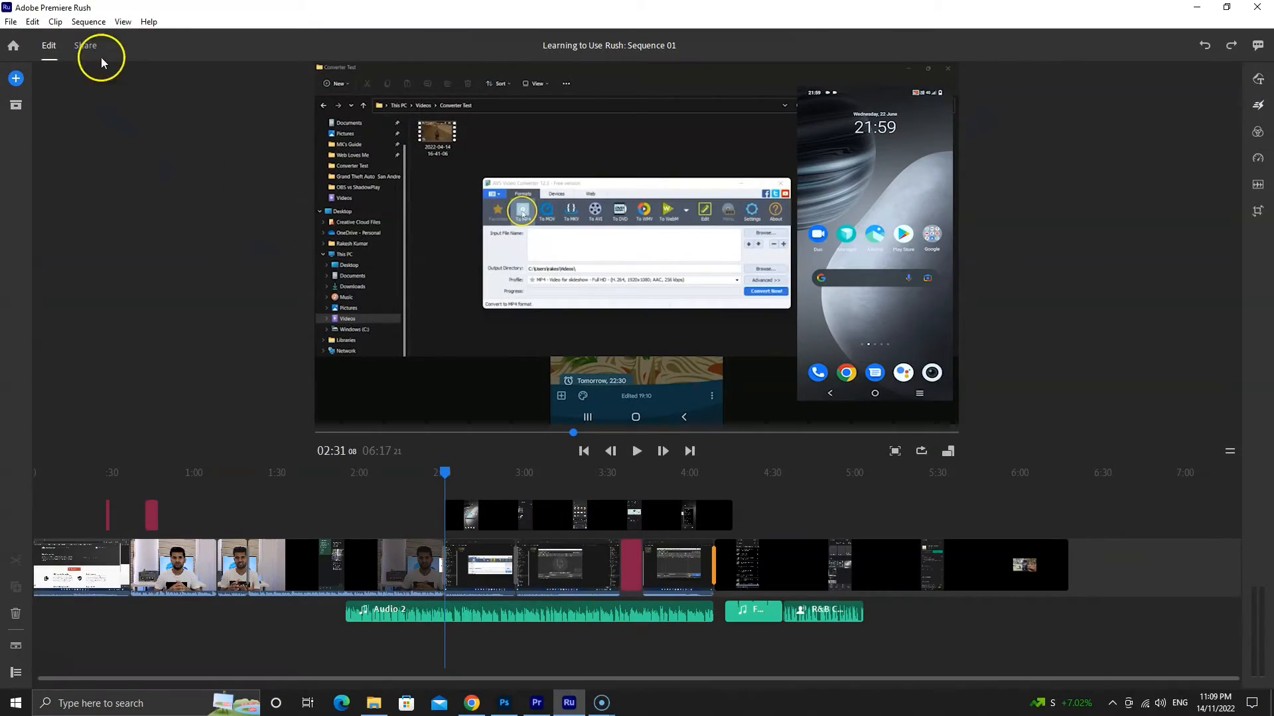
{"action": "left_click", "coordinate": [85, 45]}
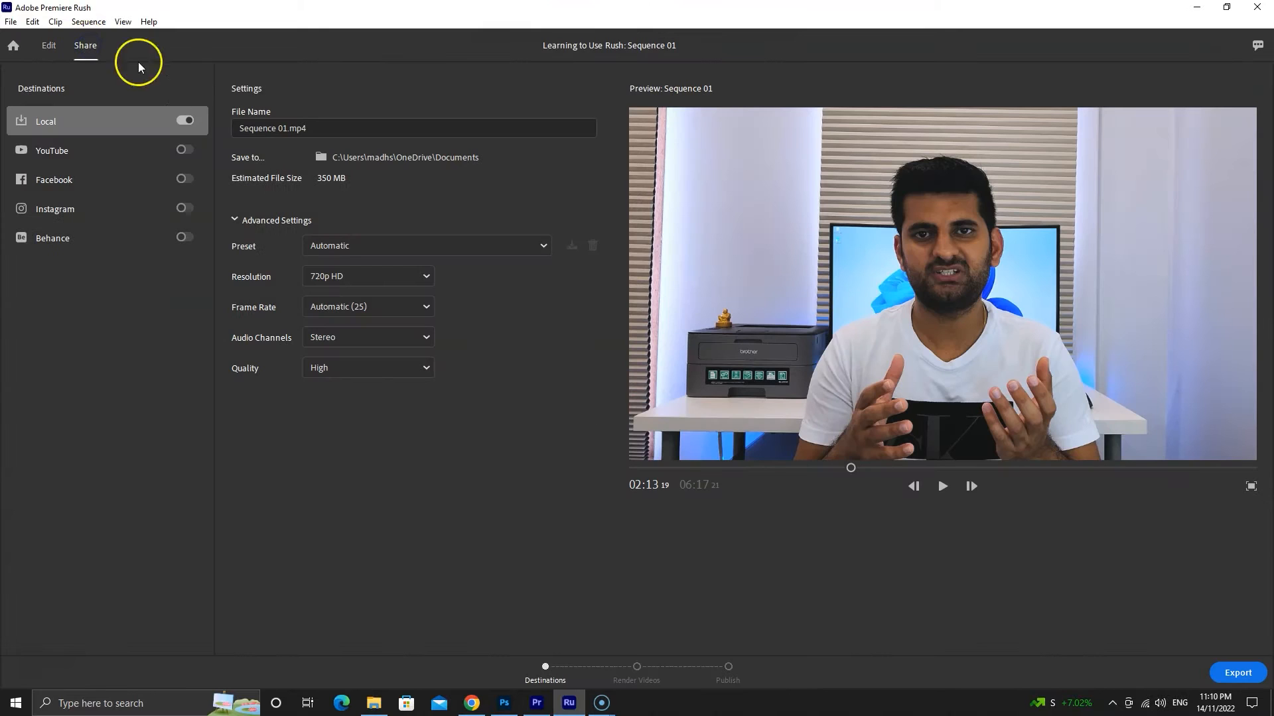
{"action": "left_click", "coordinate": [439, 245]}
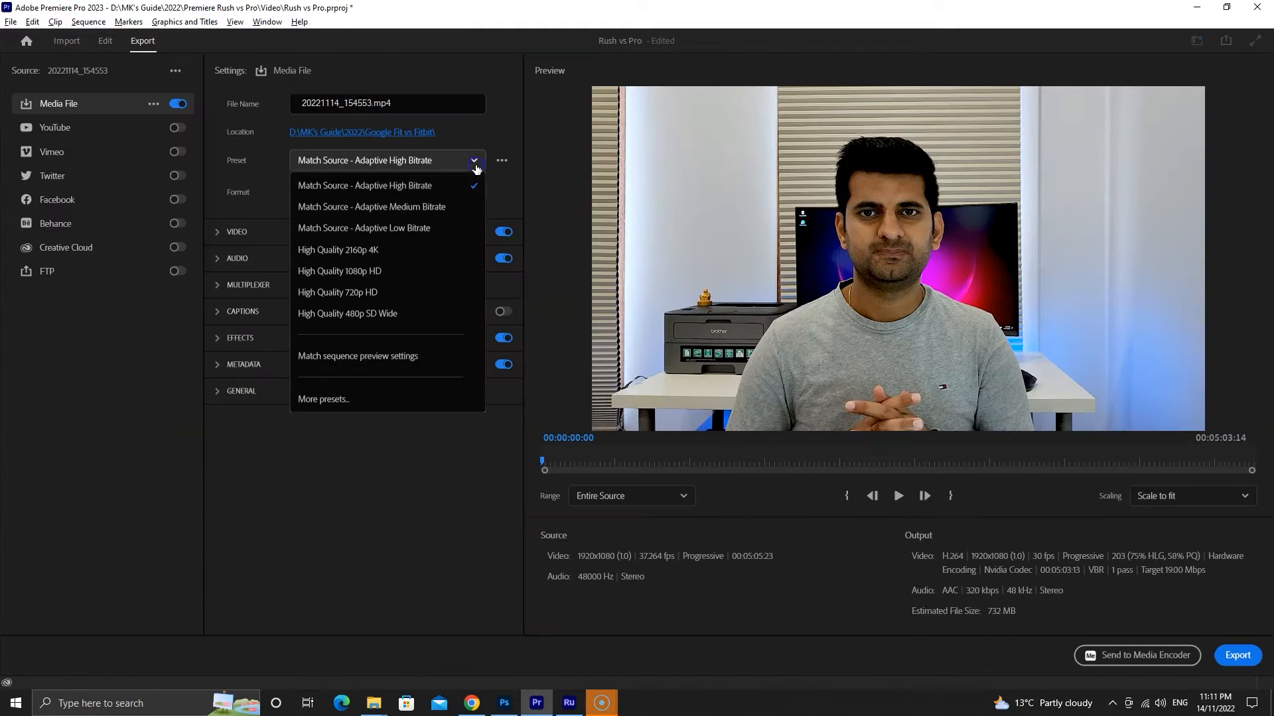
Keep the Match Source - Adaptive High Bitrate H.264 preset and review AAC stereo audio at 48000 Hz, 320 kbps
{"action": "left_click", "coordinate": [363, 184]}
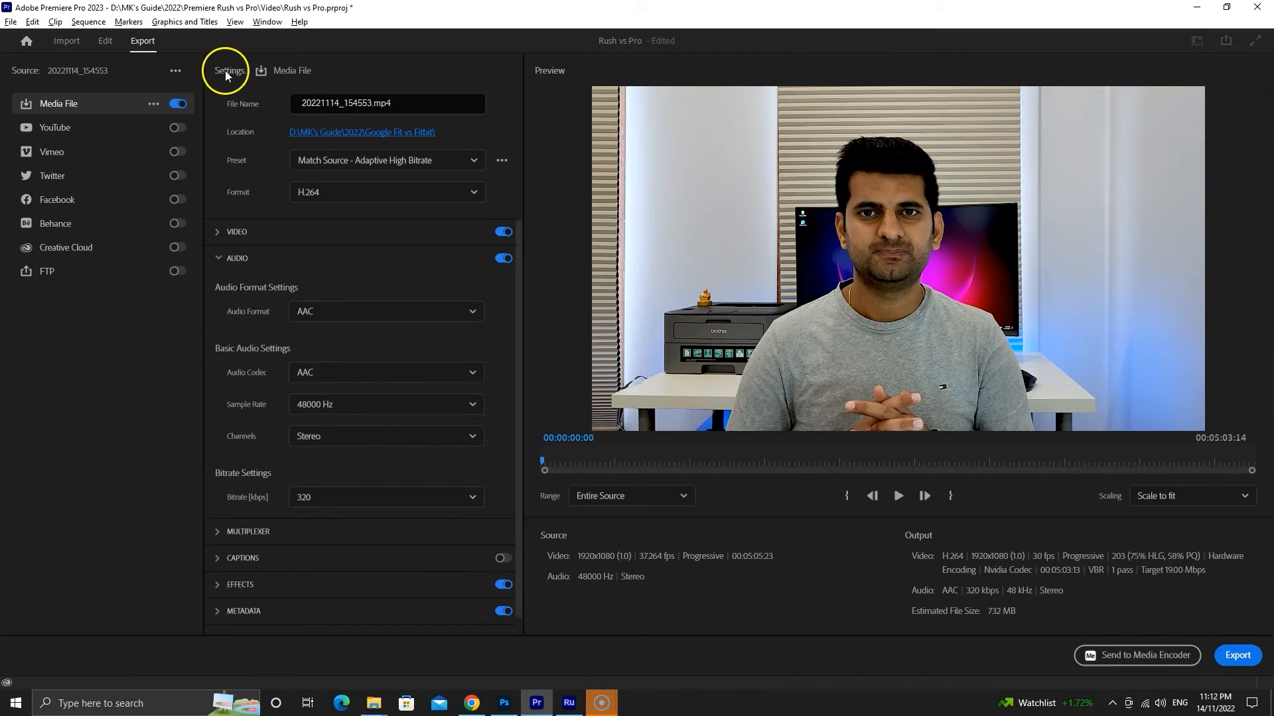
{"action": "left_click", "coordinate": [54, 127]}
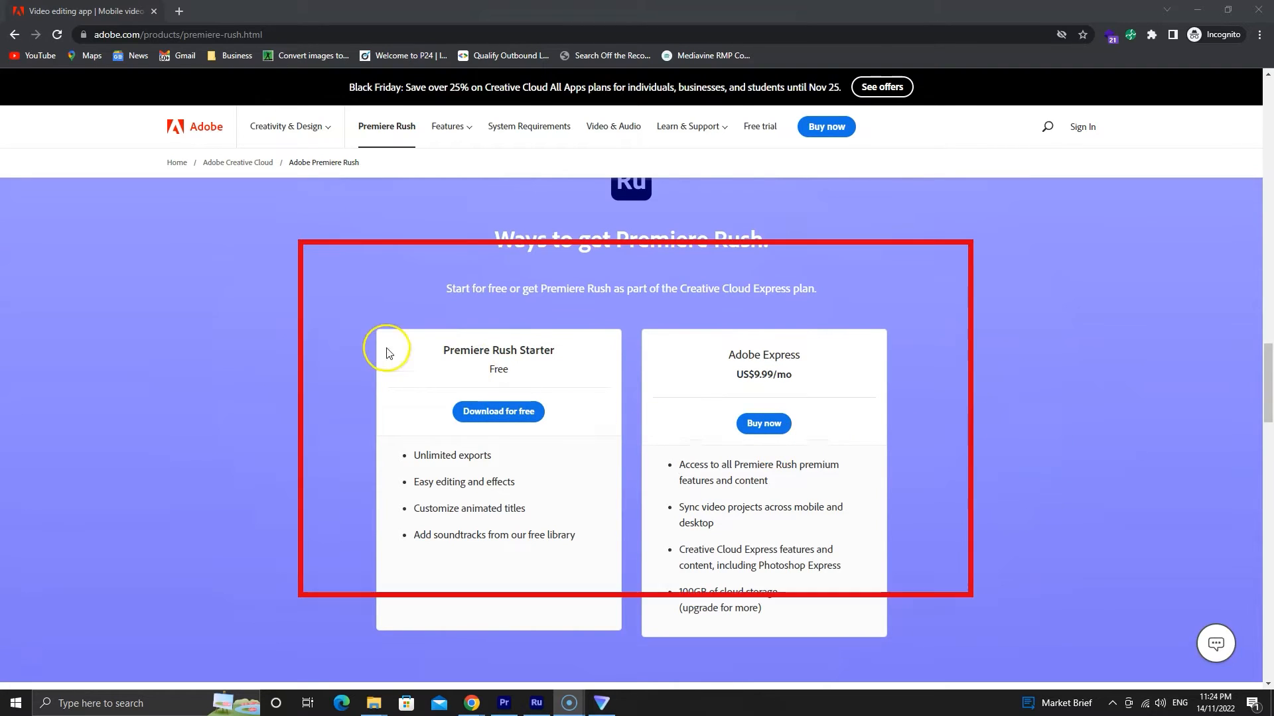
Highlight an Adobe Express feature line, then view the Premiere Pro plans listing the US$20.99/mo single app
{"action": "double_click", "coordinate": [464, 416]}
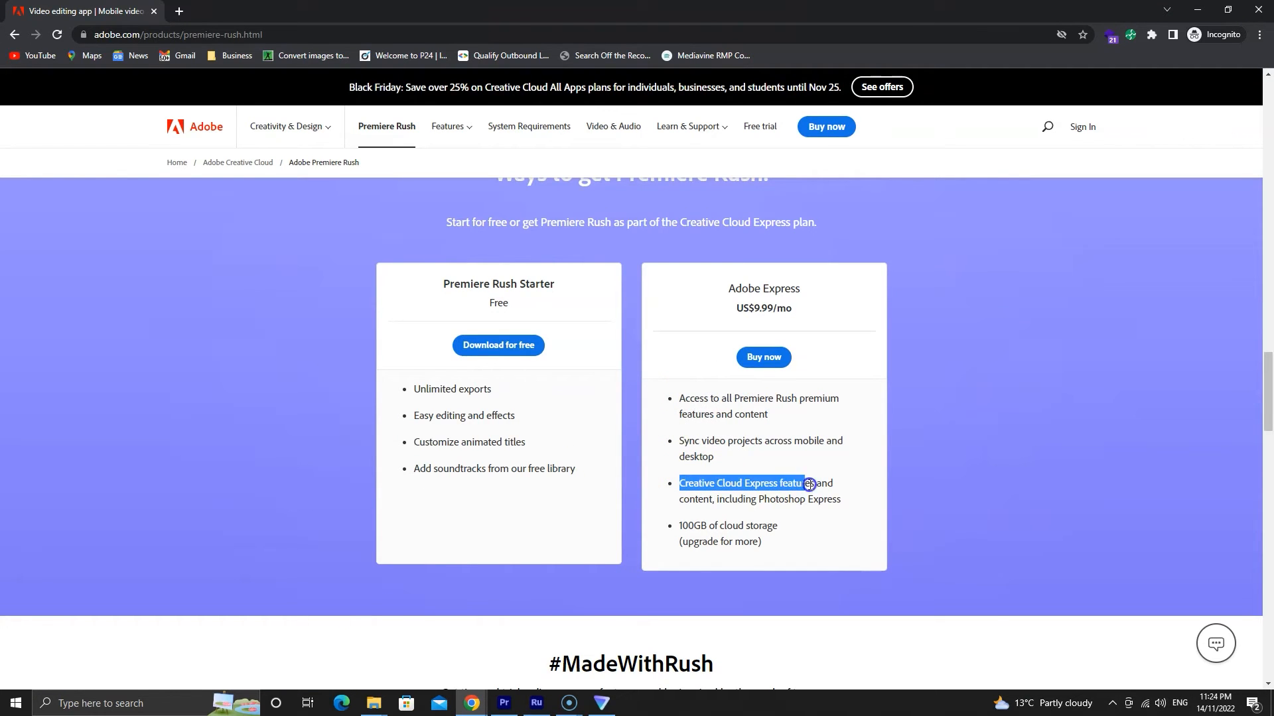
{"action": "left_click", "coordinate": [784, 540]}
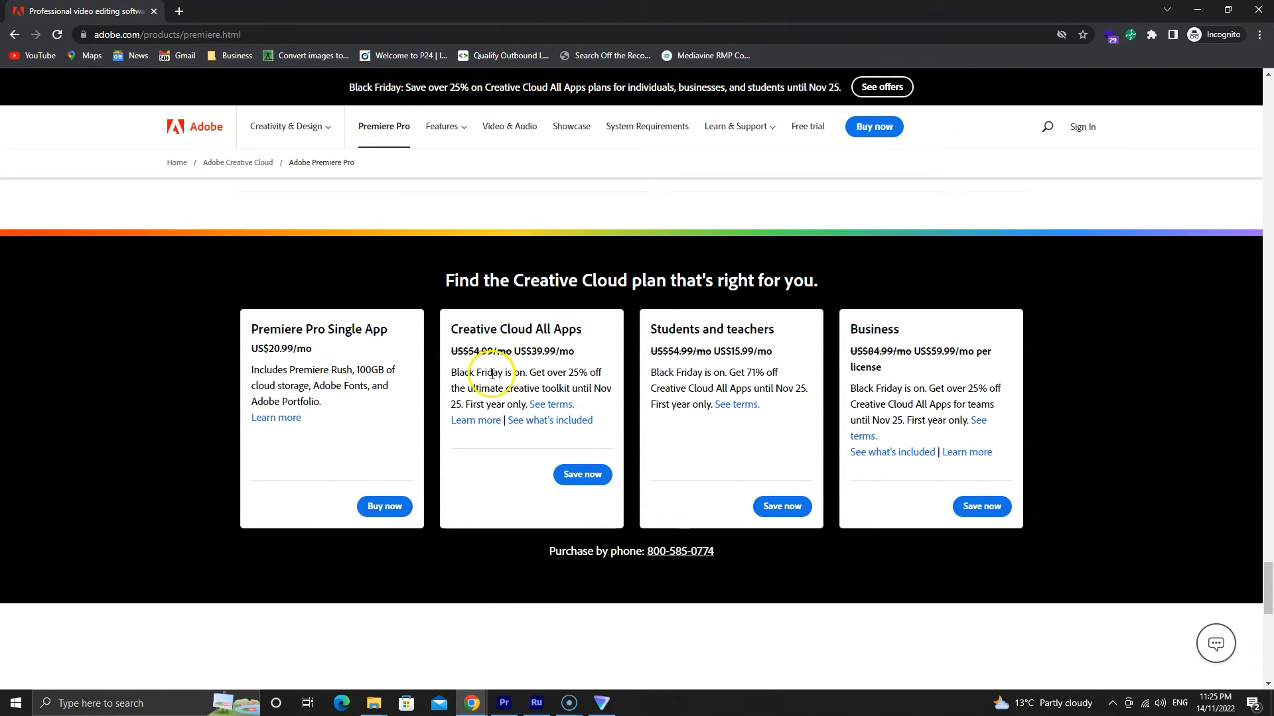
{"action": "left_click", "coordinate": [536, 704]}
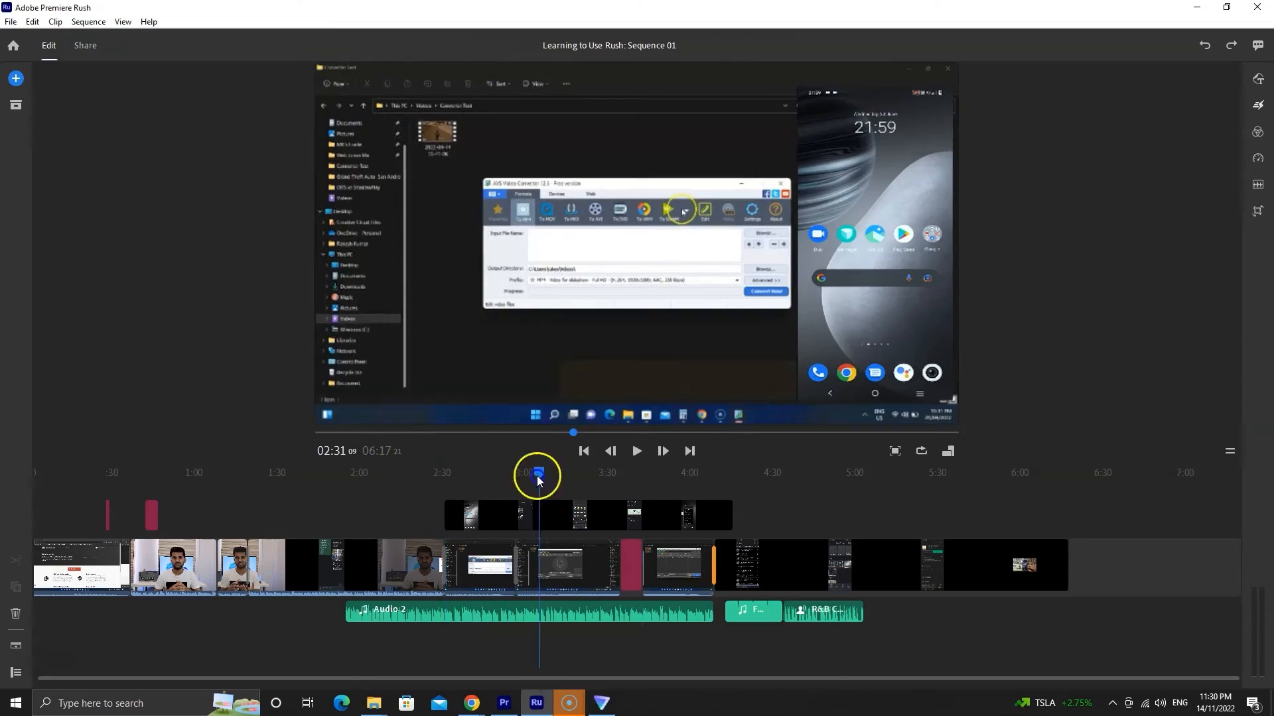